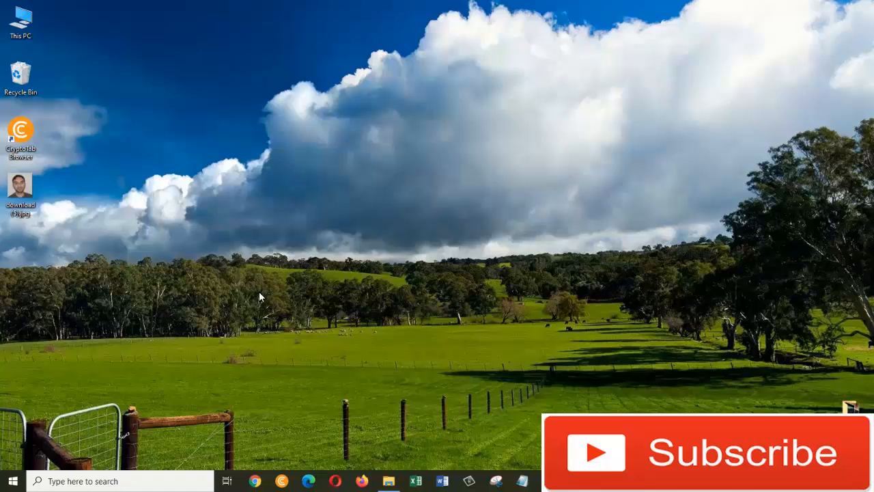
# - Open This PC's Properties to view the System page listing the computer name Information
pyautogui.click(21, 21)
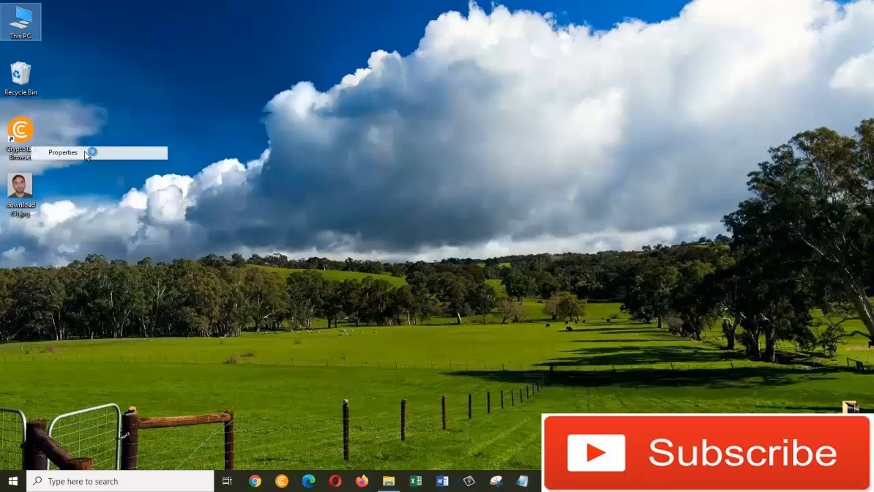
pyautogui.click(62, 152)
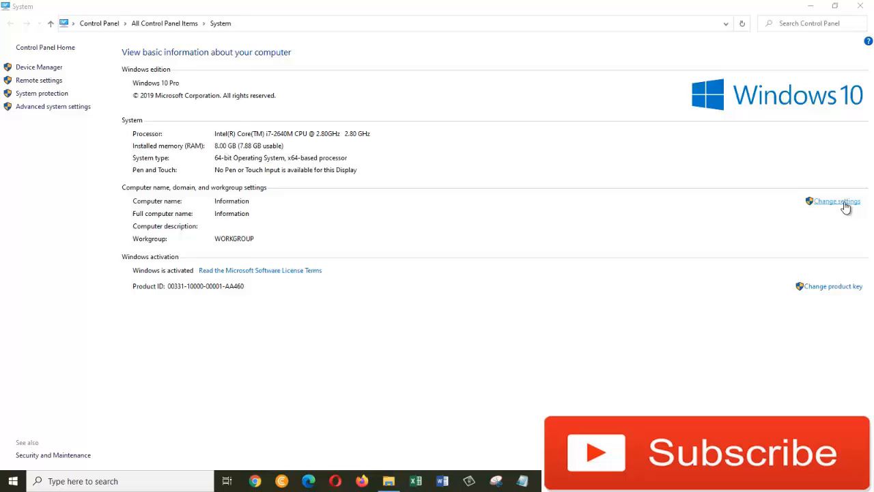
# - Open System Properties' Computer Name page from Change settings
pyautogui.click(837, 201)
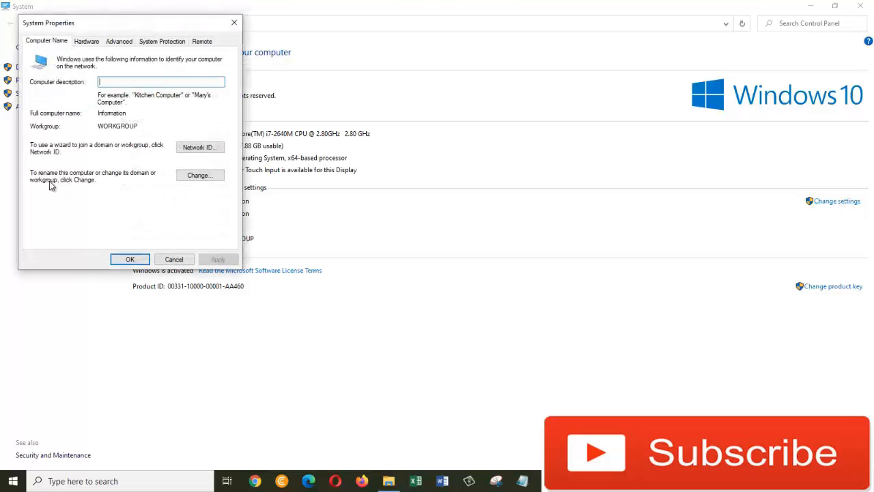
pyautogui.moveTo(100, 184)
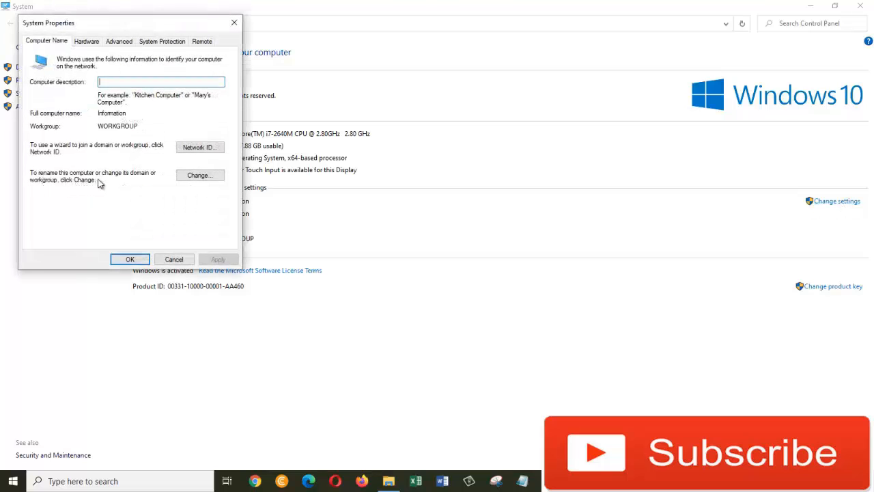
pyautogui.moveTo(86, 198)
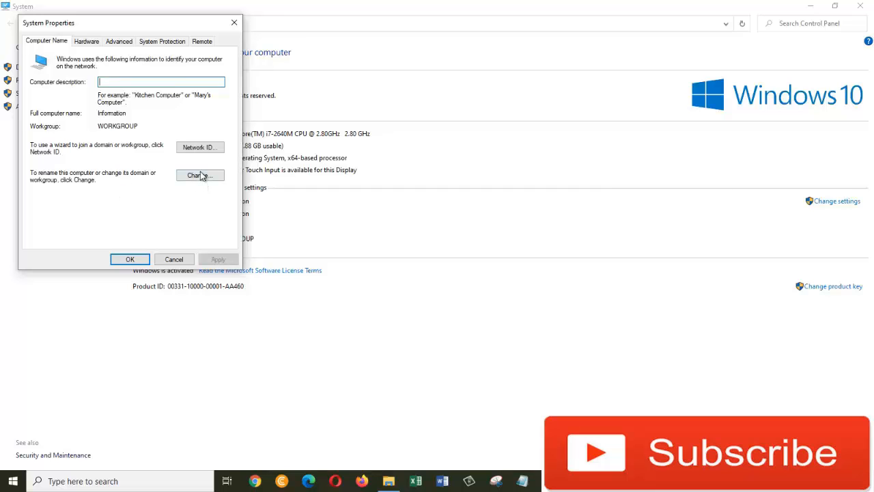
# - Change the computer name to ZiaMaliky, confirm, and acknowledge the restart-required notice
pyautogui.click(199, 174)
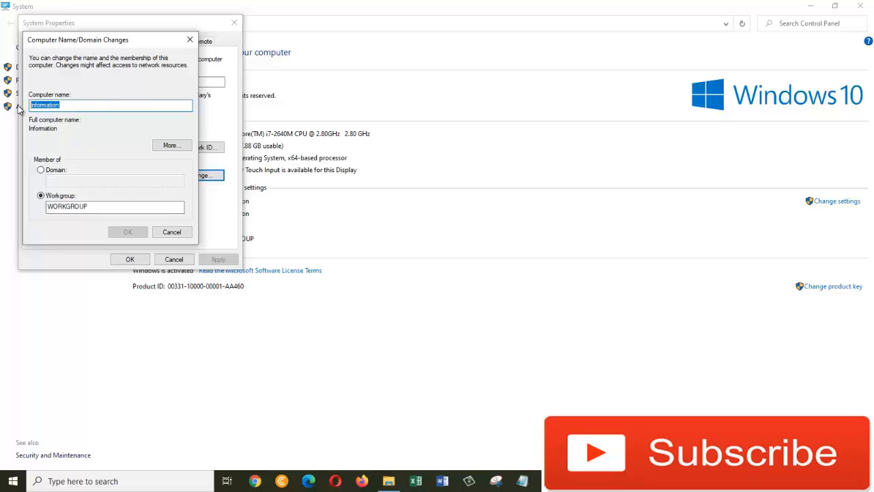
pyautogui.write('ZiaMaliky')
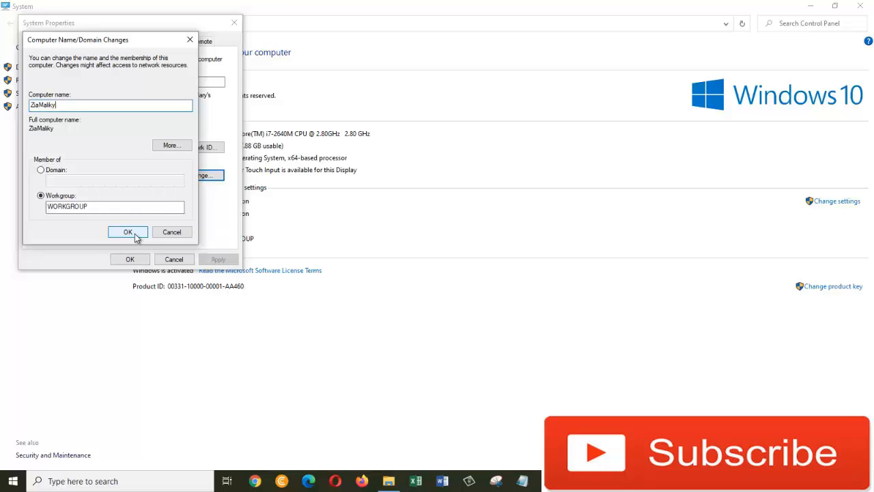
pyautogui.click(127, 231)
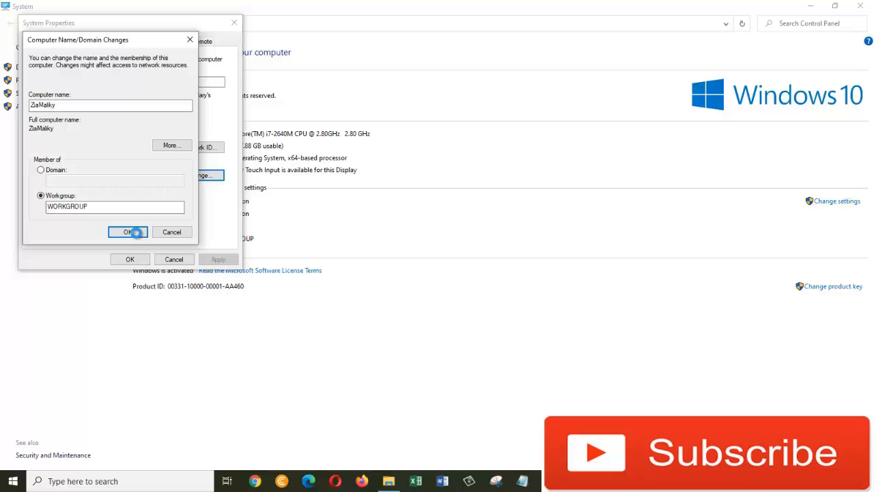
pyautogui.click(127, 231)
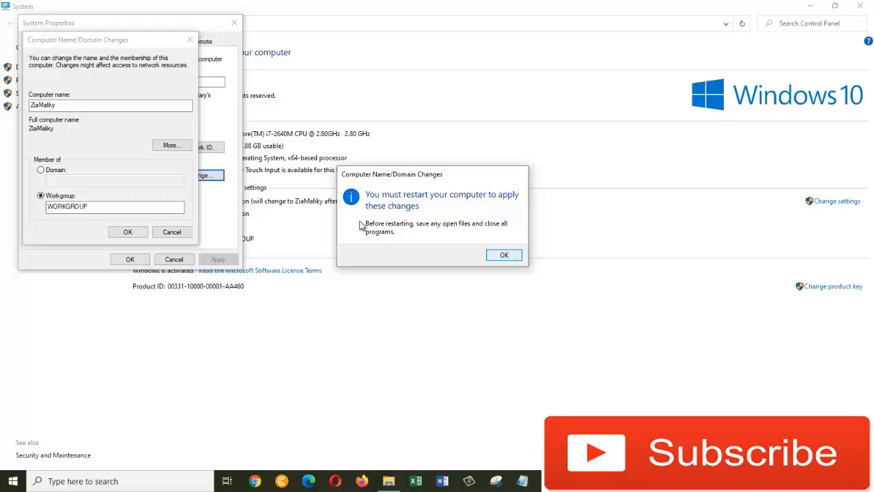
pyautogui.click(503, 254)
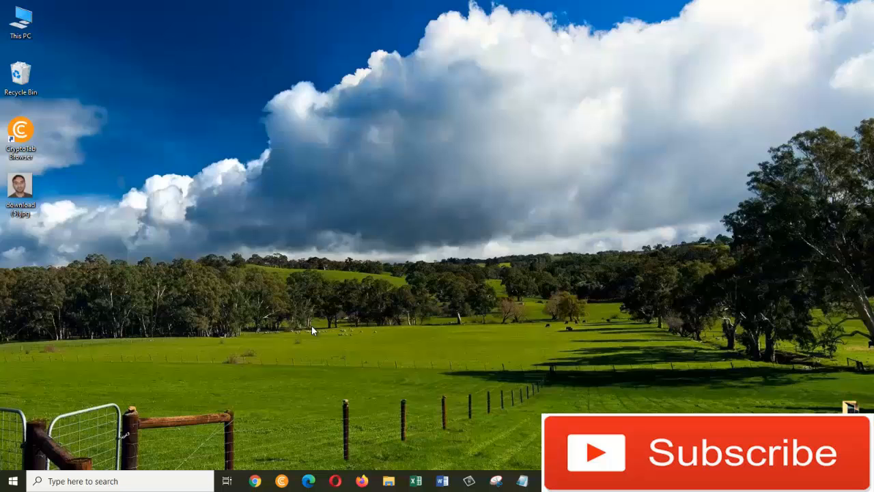
# - After restarting, bring up This PC's context menu on the desktop again
pyautogui.rightClick(21, 20)
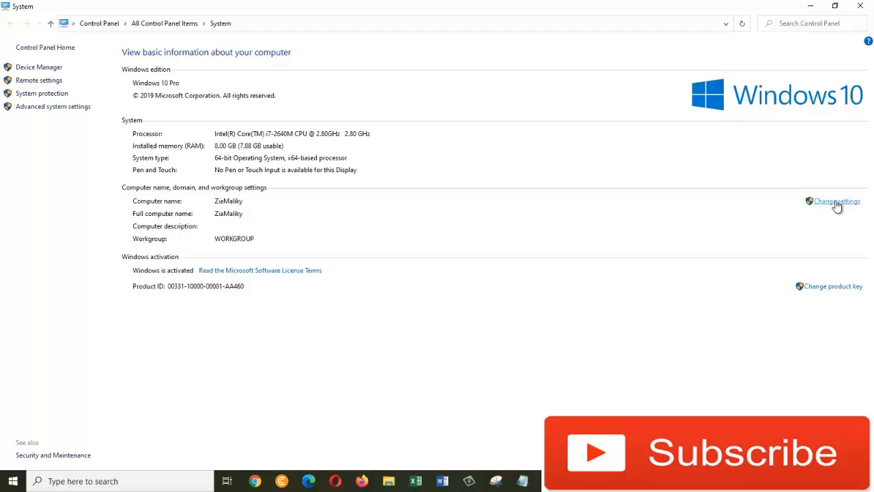
# - Confirm the full computer name reads ZiaMaliky, then close System Properties and the System window
pyautogui.click(836, 201)
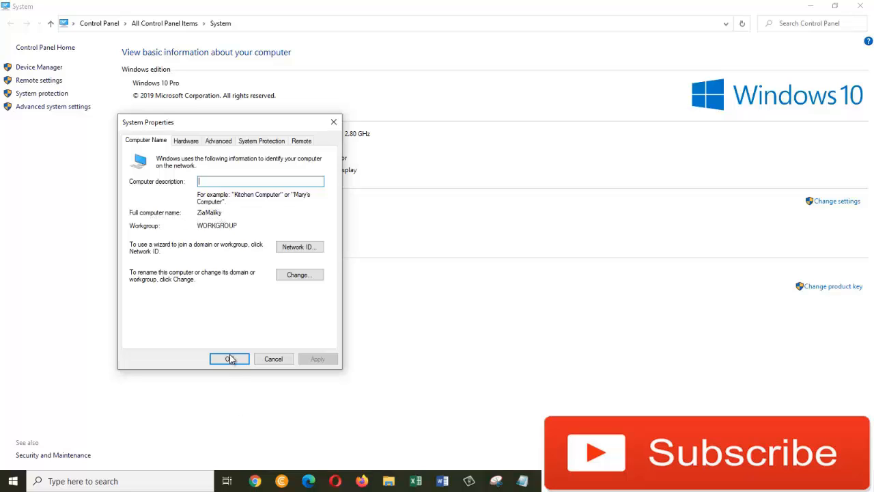
pyautogui.click(229, 358)
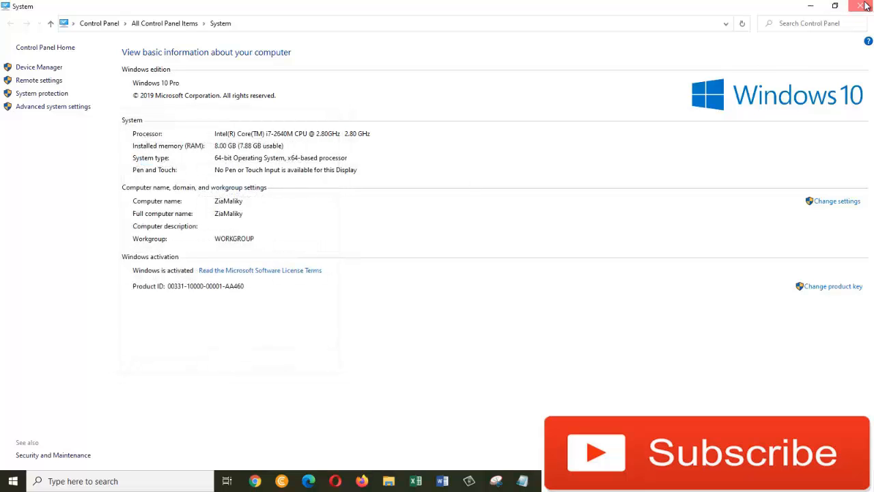
pyautogui.click(866, 6)
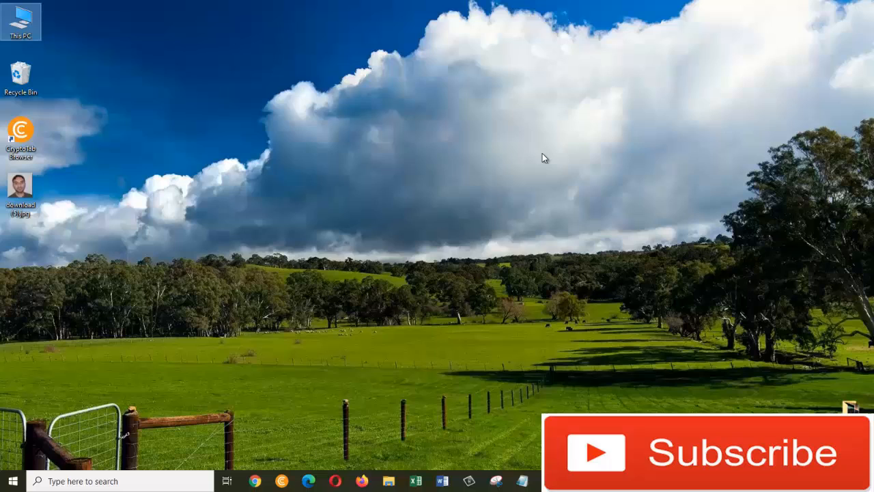